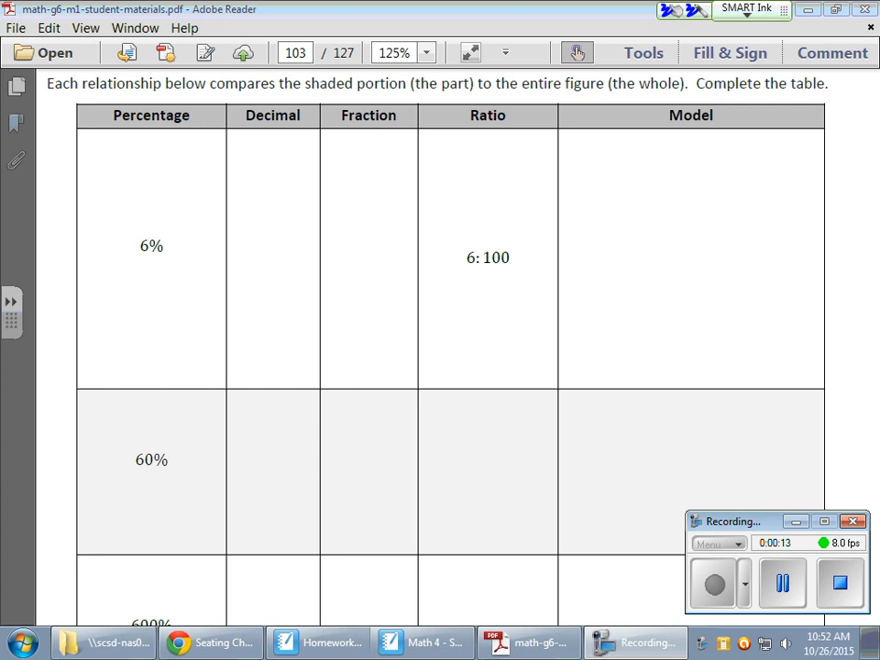
Circle 6% and note that it means 6 out of 100, writing 6% = 6/100
drag(147, 217, 119, 236)
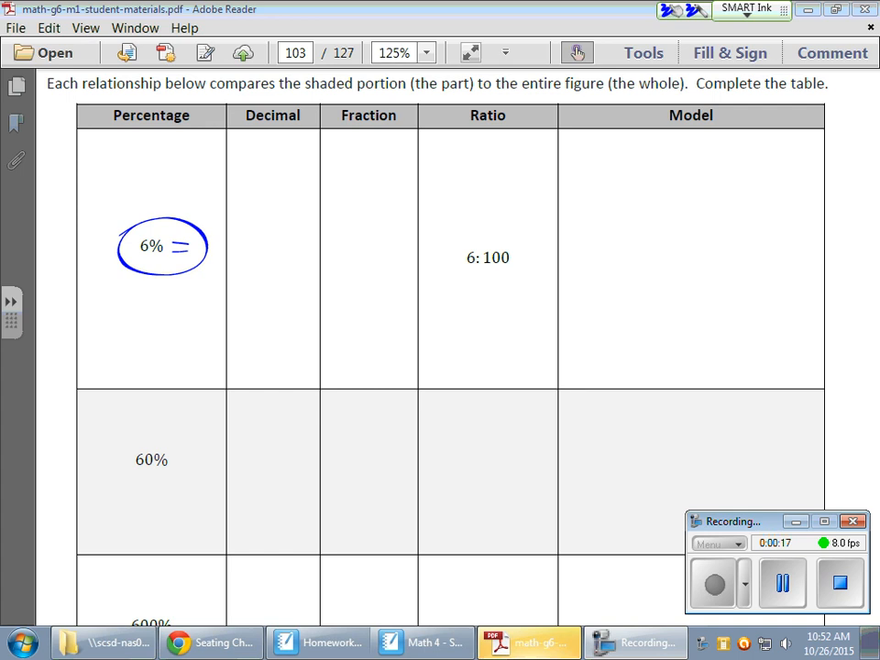
drag(206, 247, 321, 275)
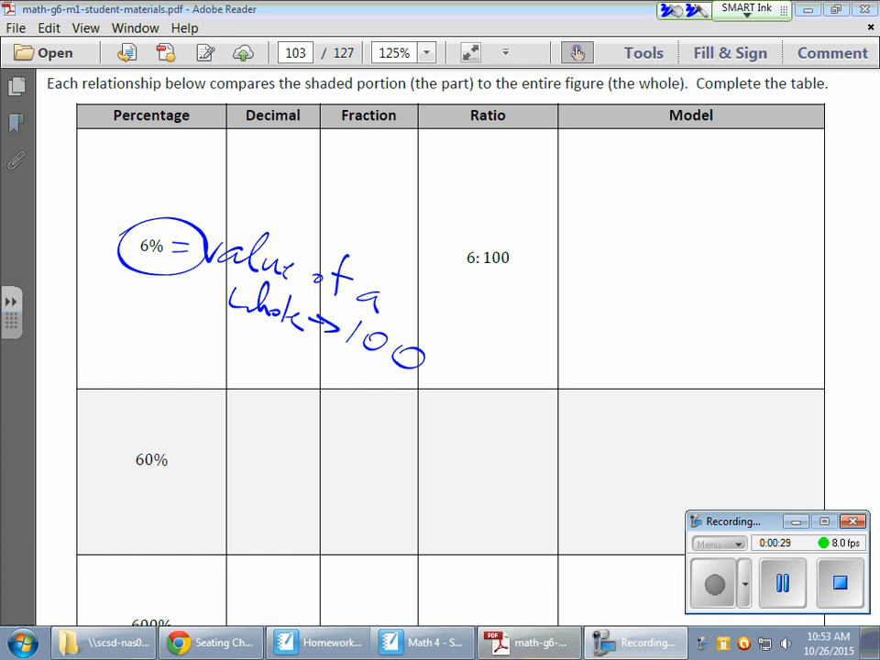
drag(106, 302, 161, 317)
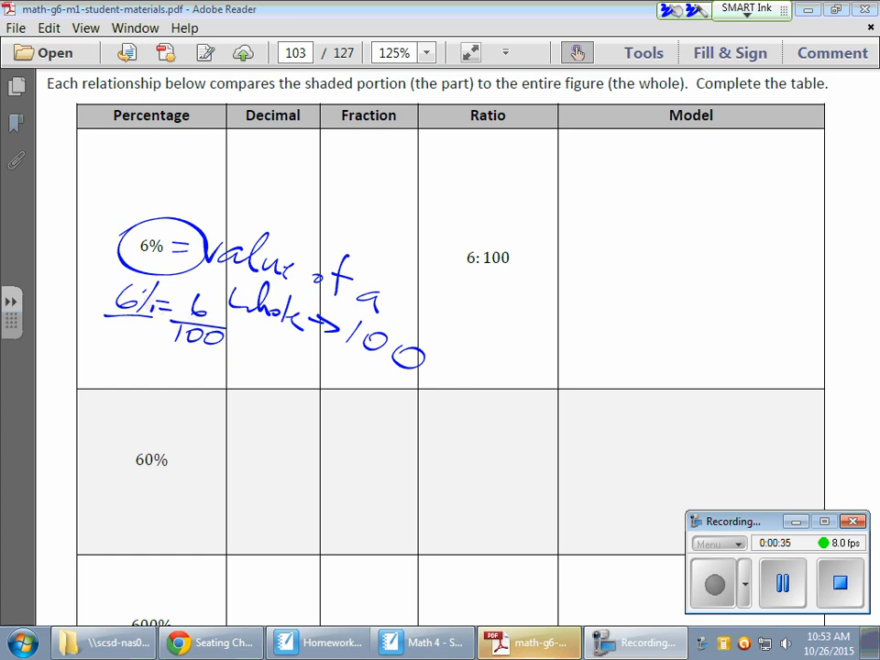
Ink 6/100 in the Fraction column and .06 in Decimal, and check the 6:100 ratio
drag(367, 146, 344, 206)
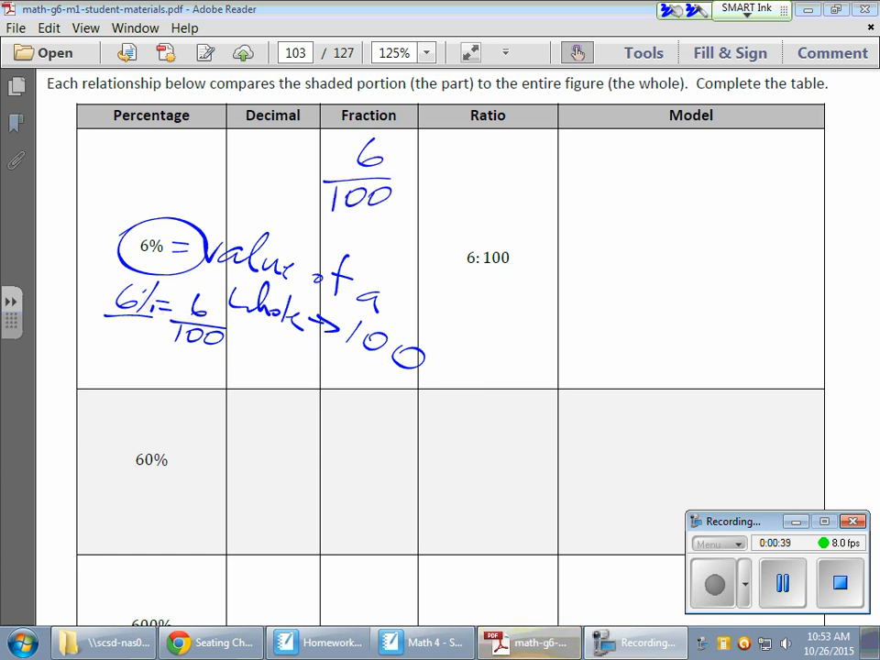
click(242, 199)
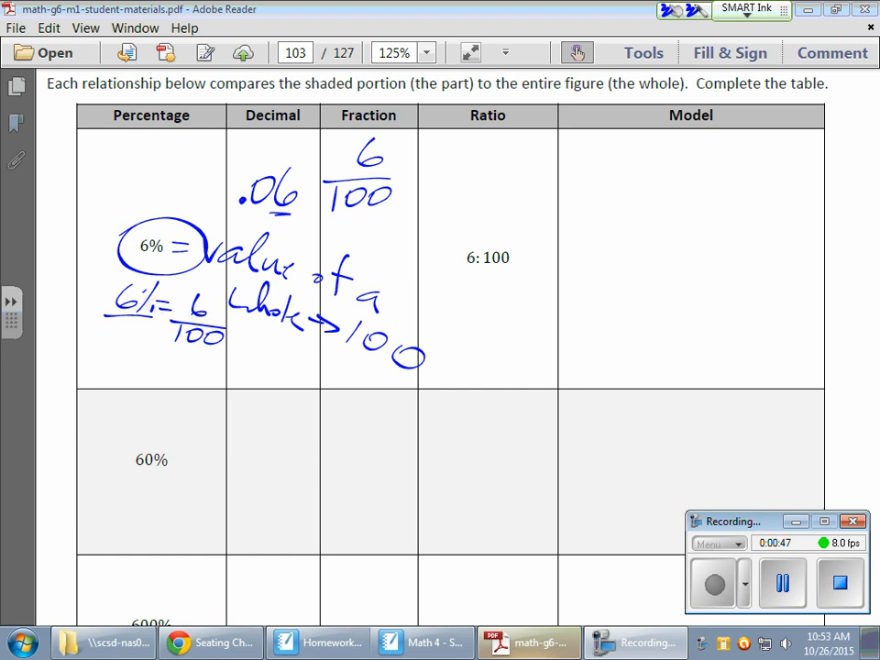
drag(454, 252, 514, 225)
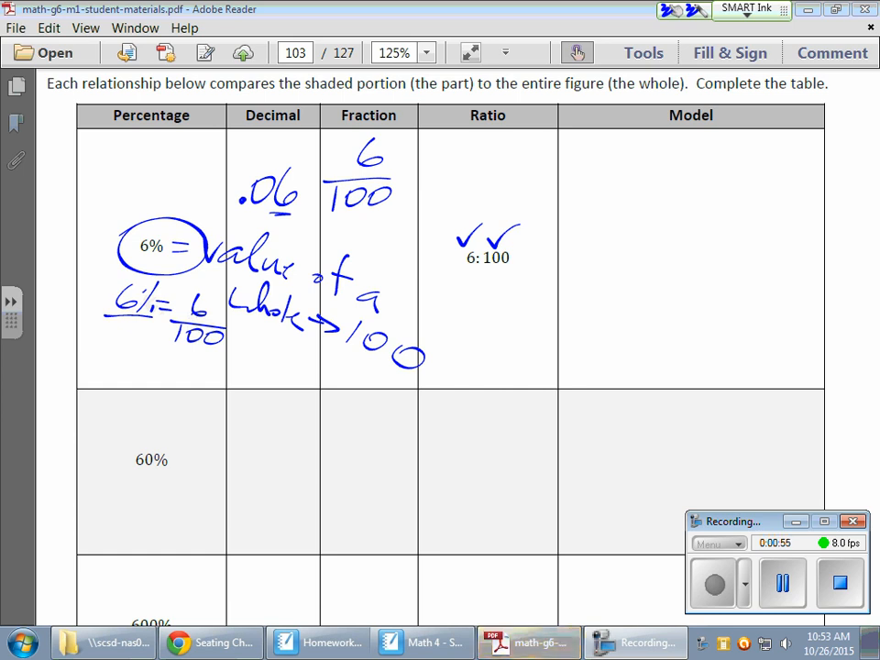
Draw a box divided into a 10-by-10 grid in the 6% Model cell
drag(573, 156, 798, 337)
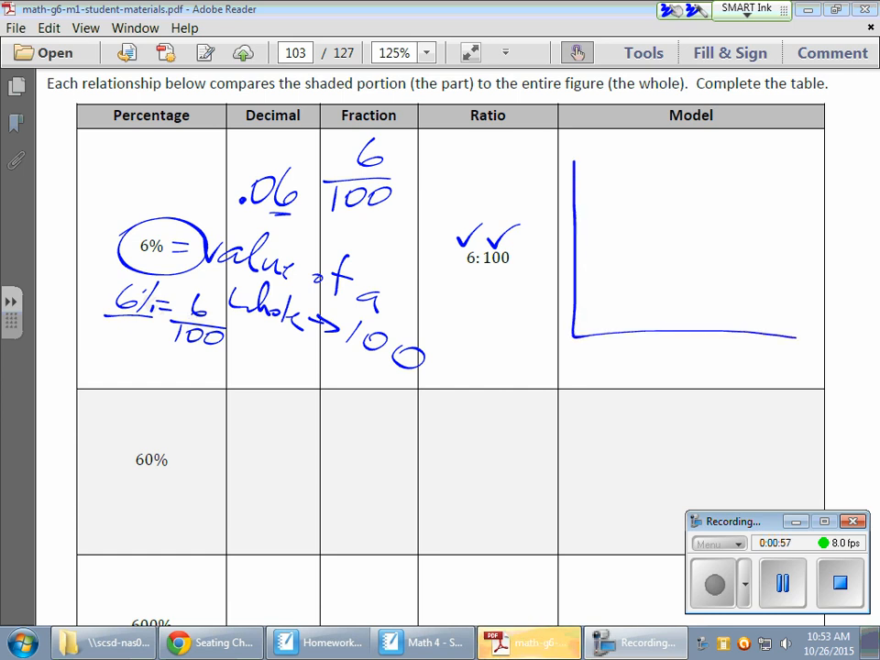
drag(568, 160, 807, 340)
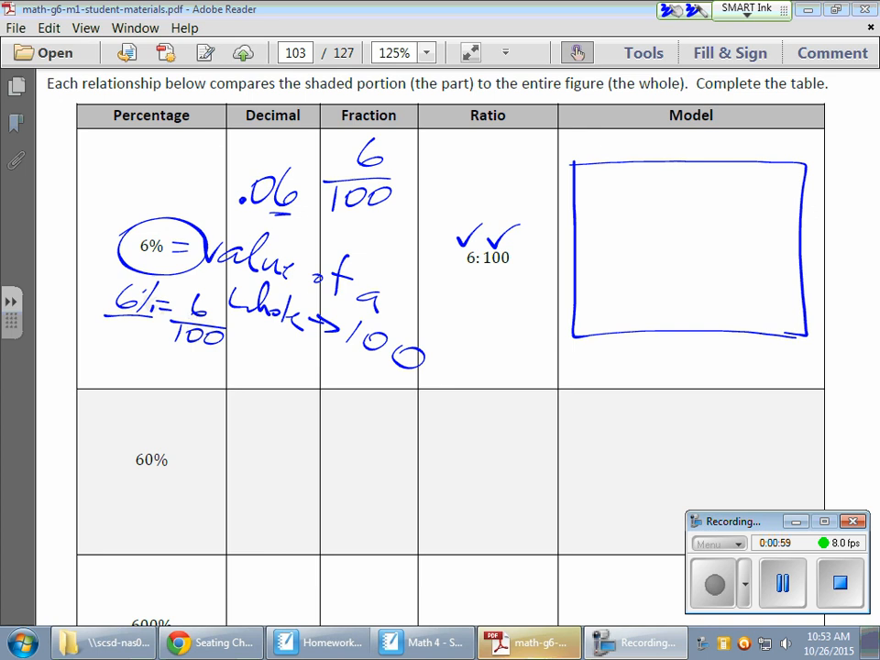
drag(573, 175, 807, 206)
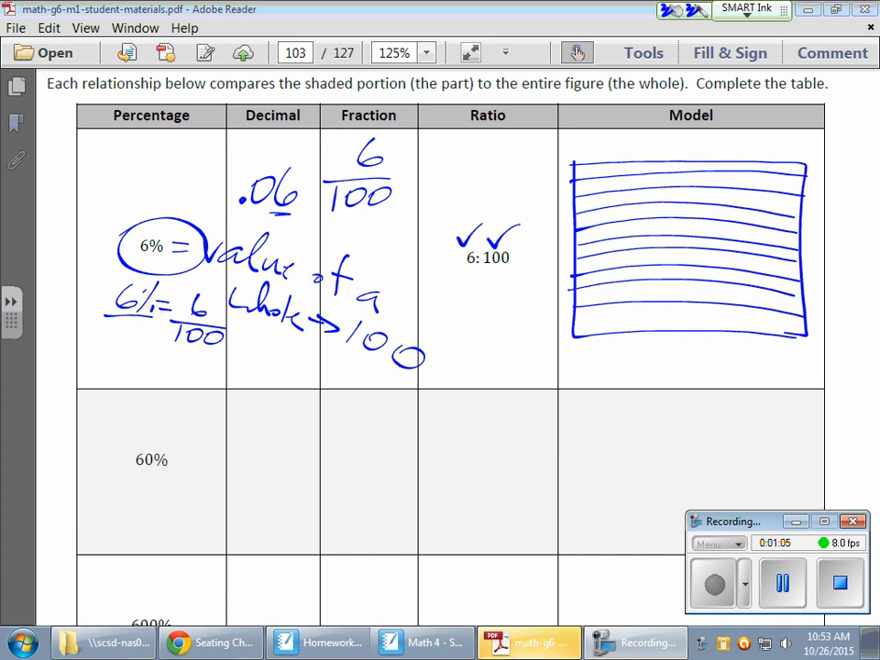
drag(582, 170, 605, 344)
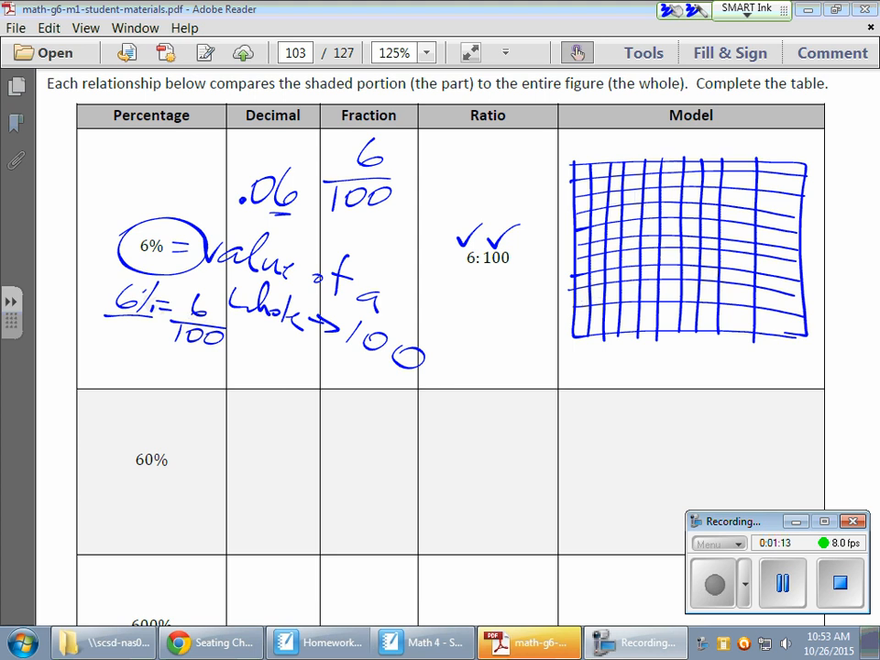
Mark six grid squares, draw arrows between columns, and simplify 6/100 to 3/50
drag(445, 271, 464, 289)
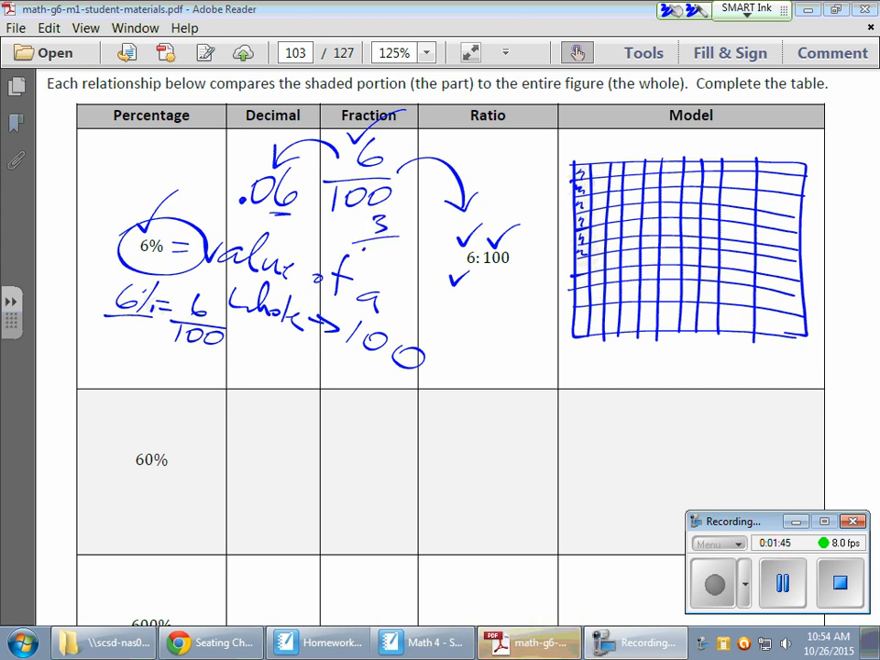
text(50)
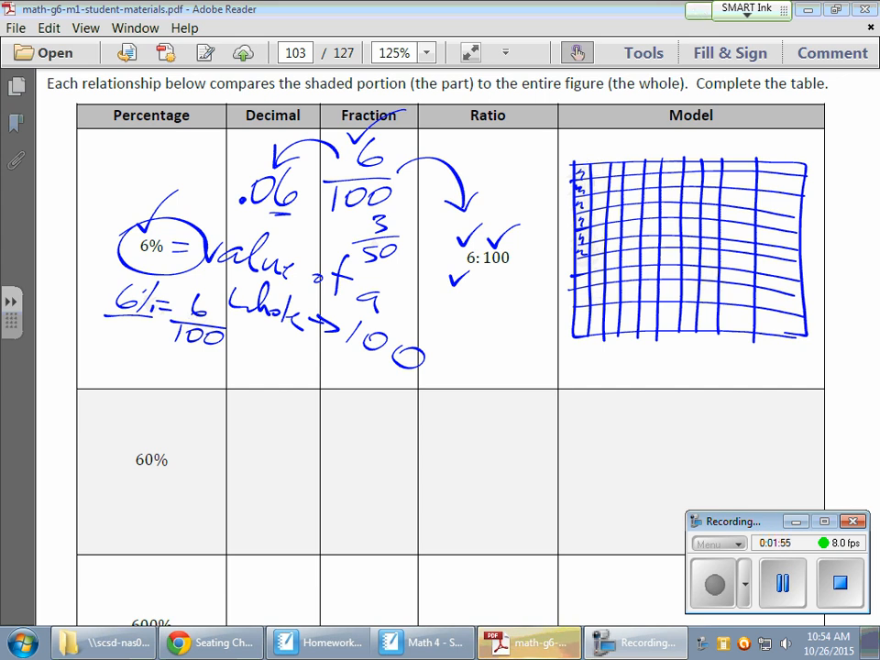
click(748, 9)
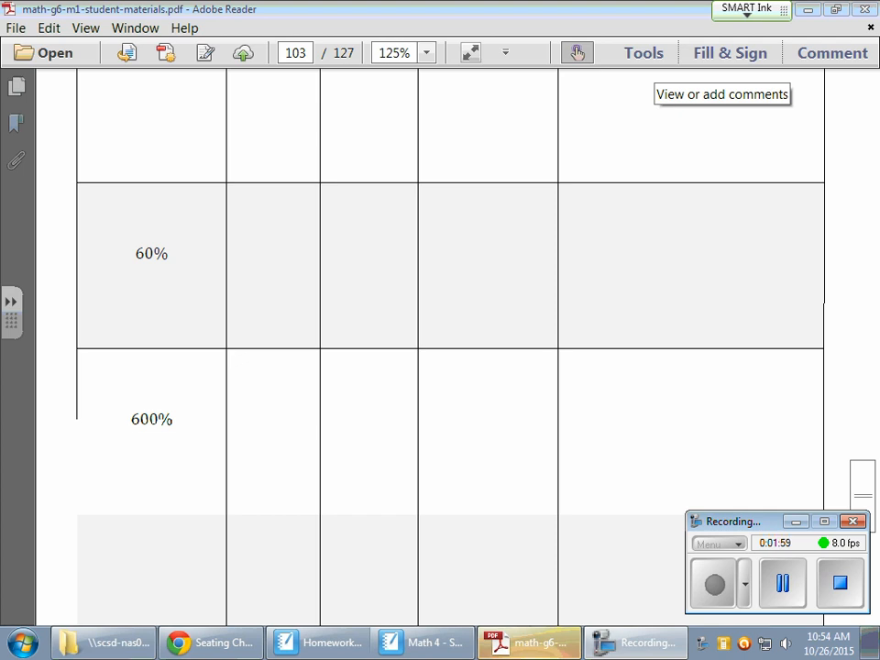
In the 600% row, ink 6.00, 600/100 as 6/1, 600:100 as 6:1, and squares
scroll(down, 3)
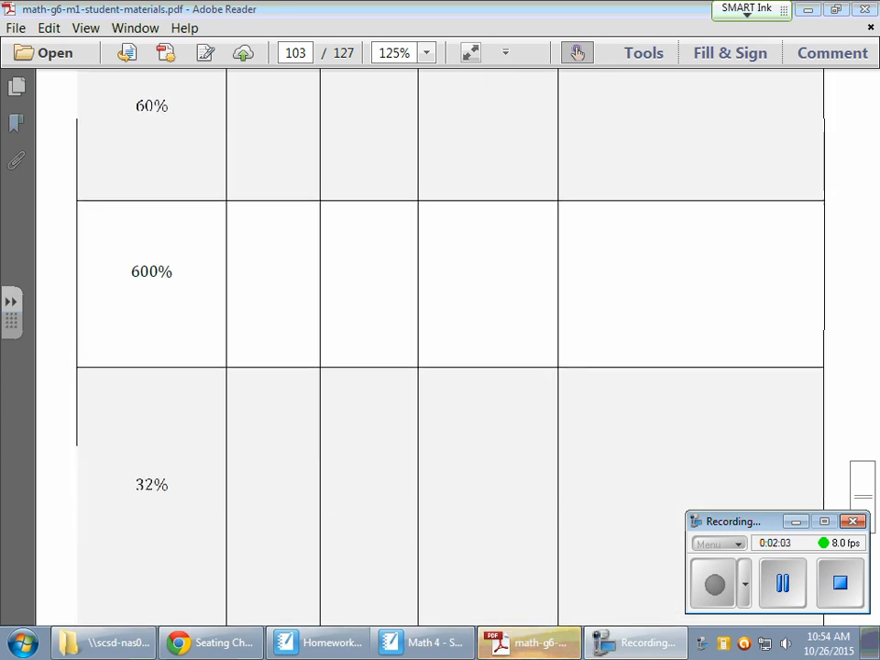
scroll(down, 3)
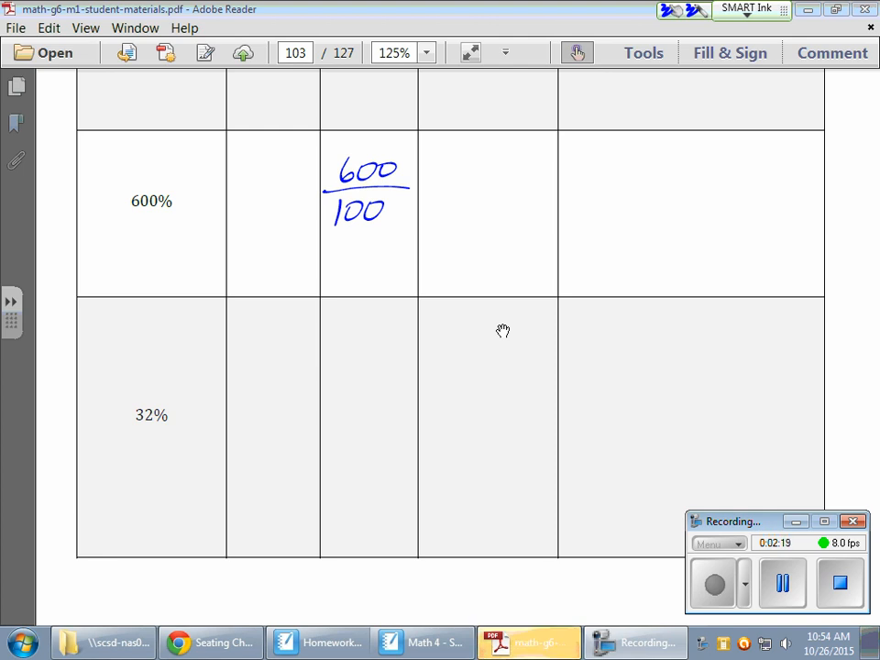
drag(358, 262, 376, 247)
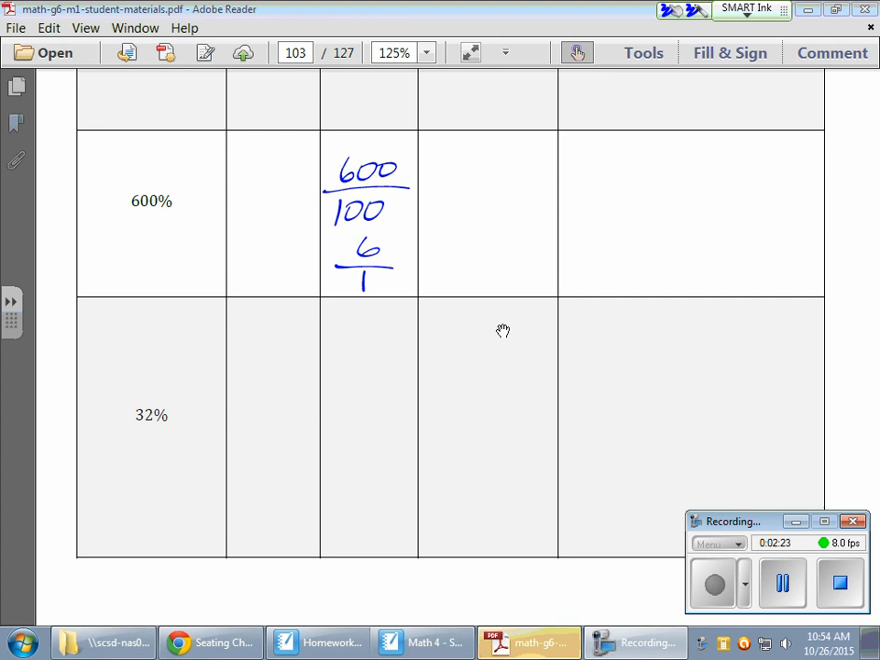
drag(243, 188, 279, 248)
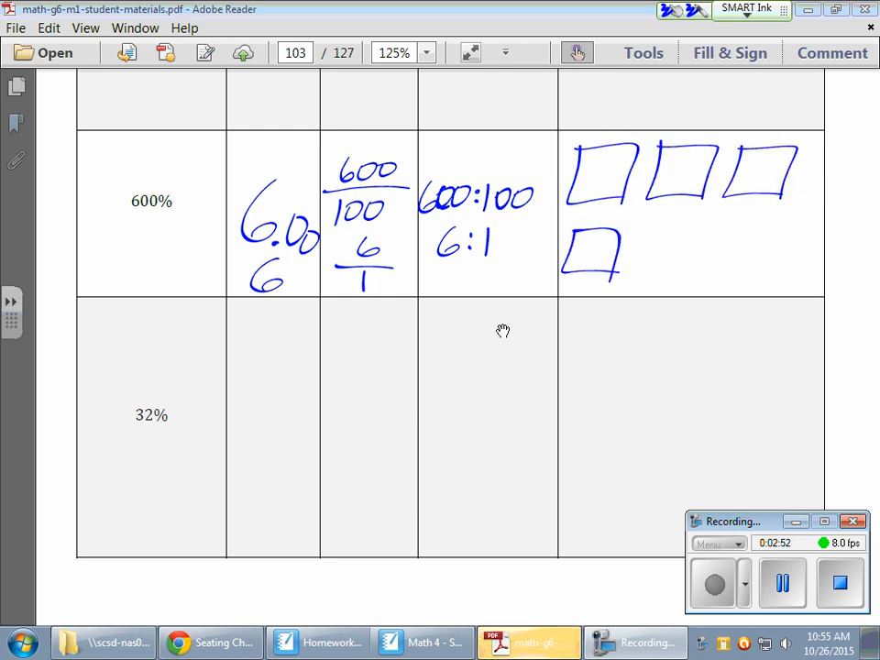
Draw the sixth square, check the decimal 6, shade all six squares, and circle 32%
drag(642, 248, 780, 266)
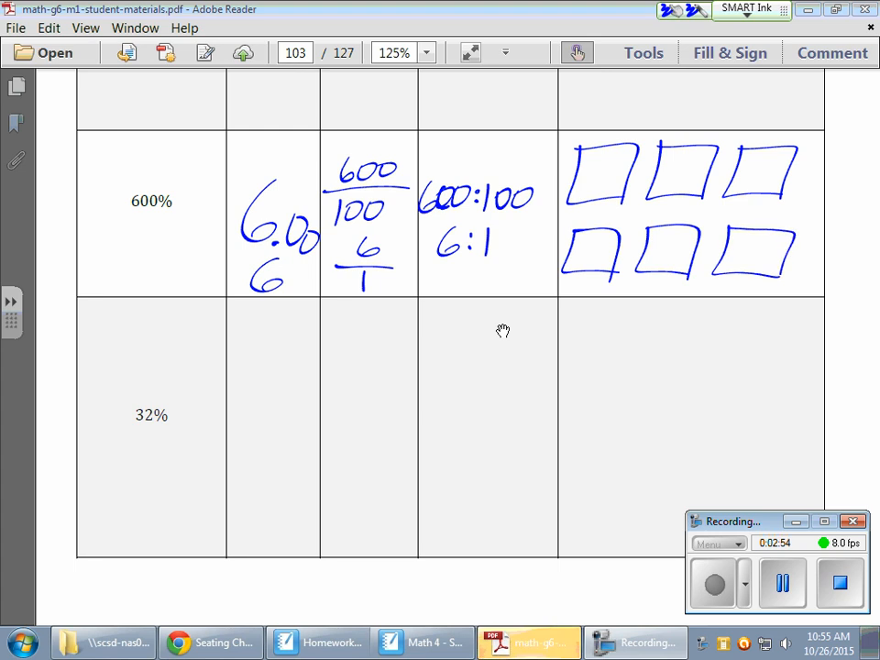
drag(289, 275, 303, 286)
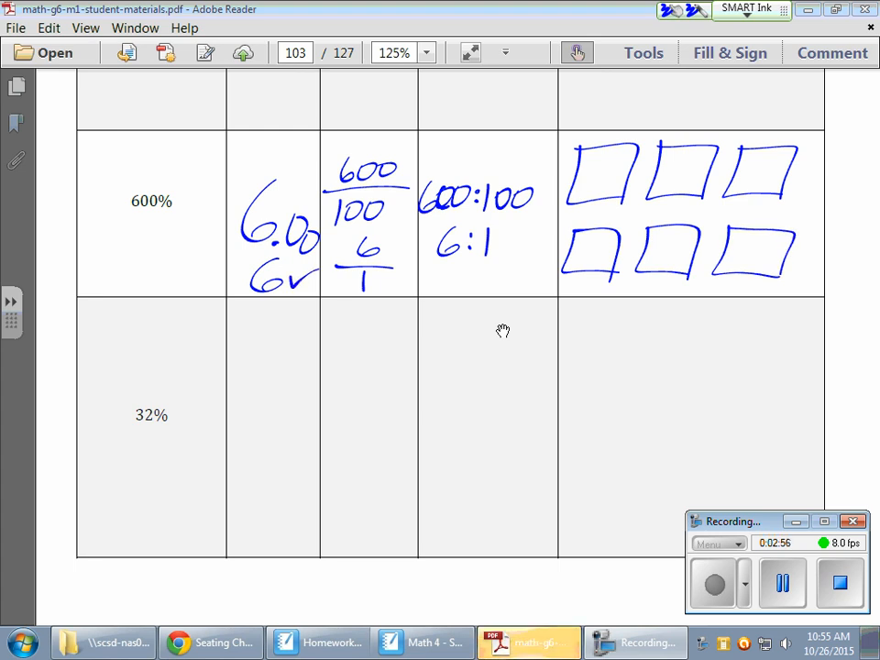
drag(587, 151, 633, 193)
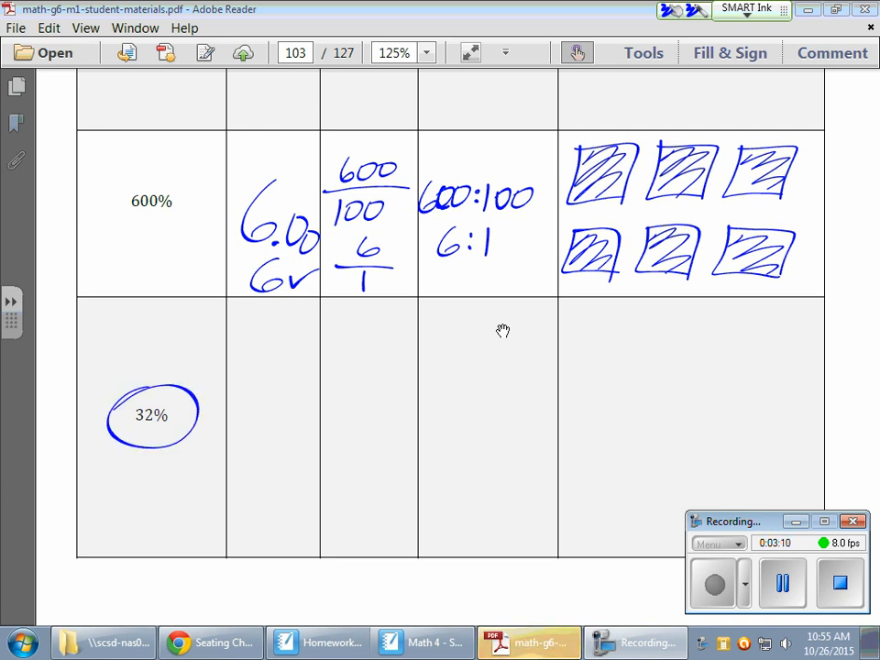
Ink 32/100 in Fraction with arrows to .32 in Decimal and 32:100 in Ratio
drag(339, 330, 385, 353)
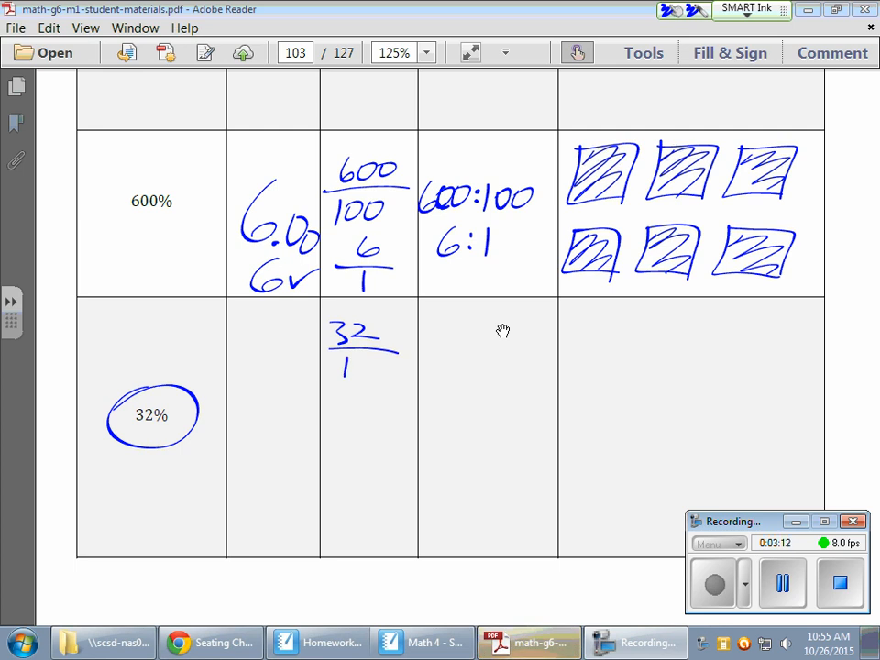
drag(349, 362, 394, 372)
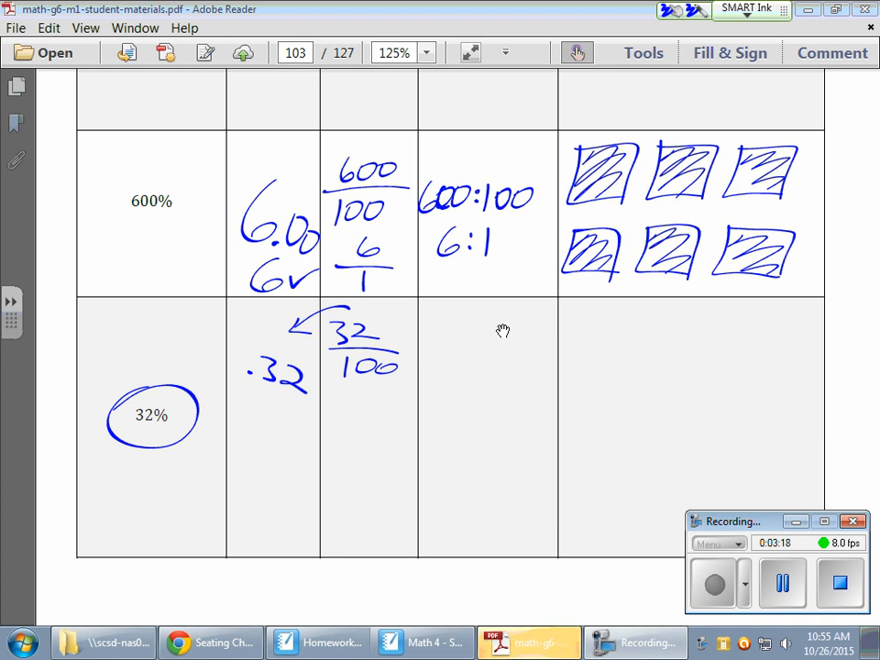
drag(404, 344, 463, 376)
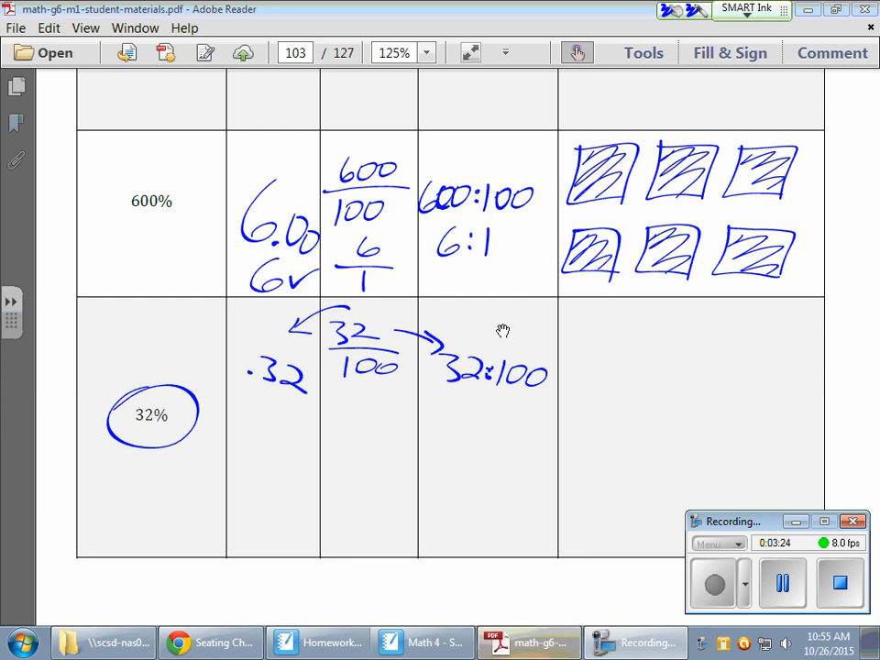
Draw a 10-by-10 grid in the 32% Model cell, underline 32:100, and shade the first column green
drag(605, 321, 775, 454)
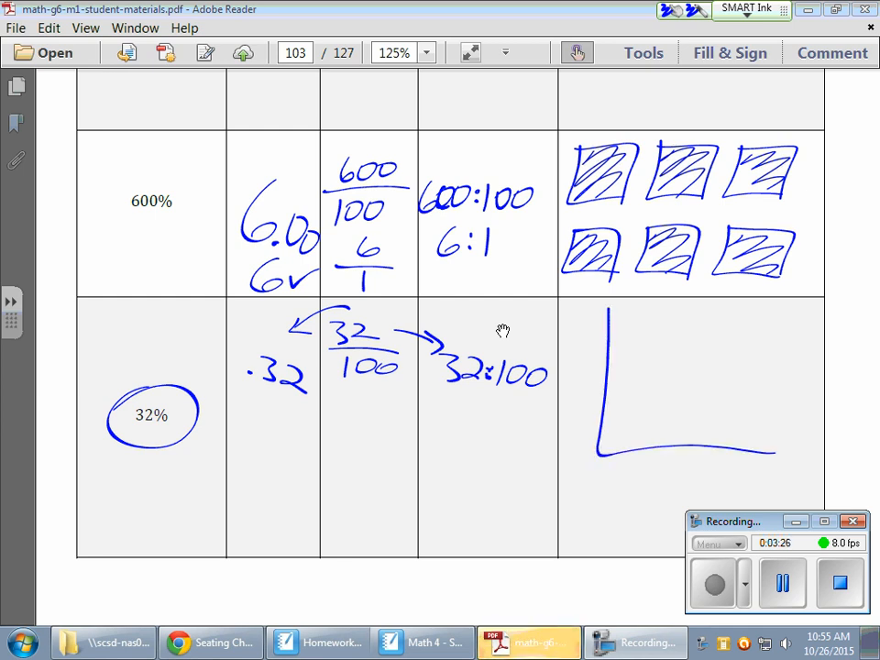
drag(596, 307, 774, 472)
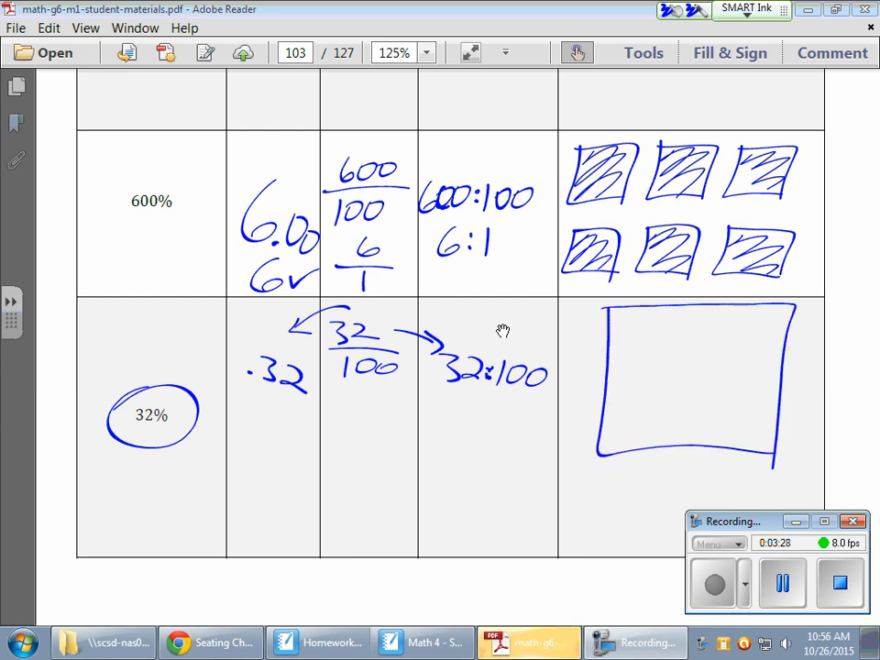
drag(605, 326, 784, 348)
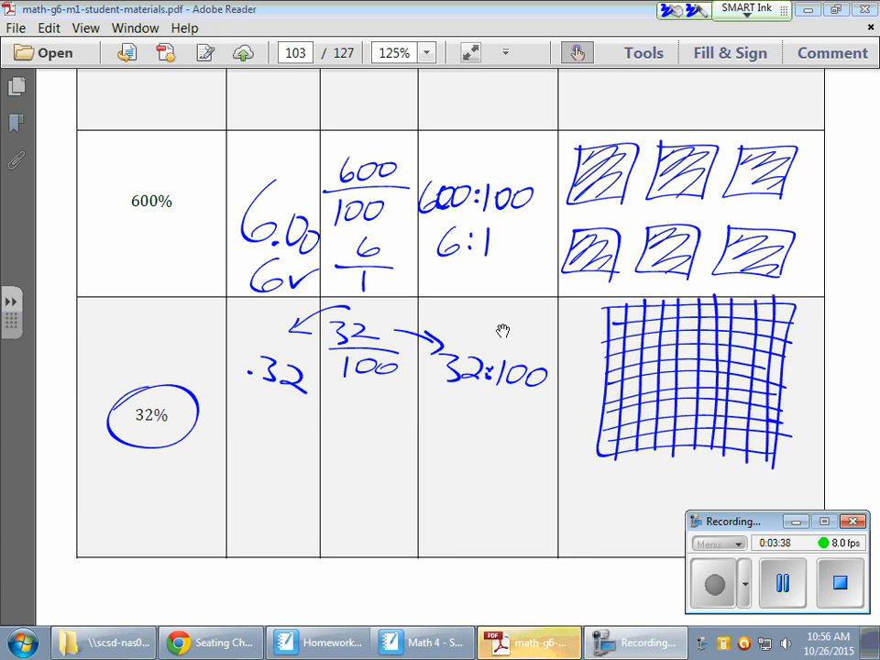
drag(454, 389, 477, 408)
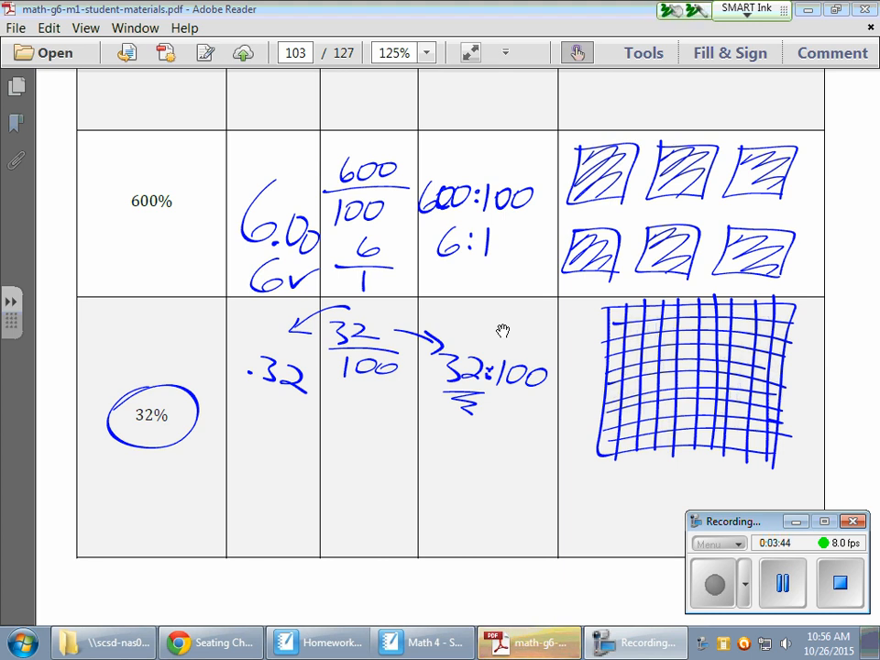
drag(613, 312, 607, 445)
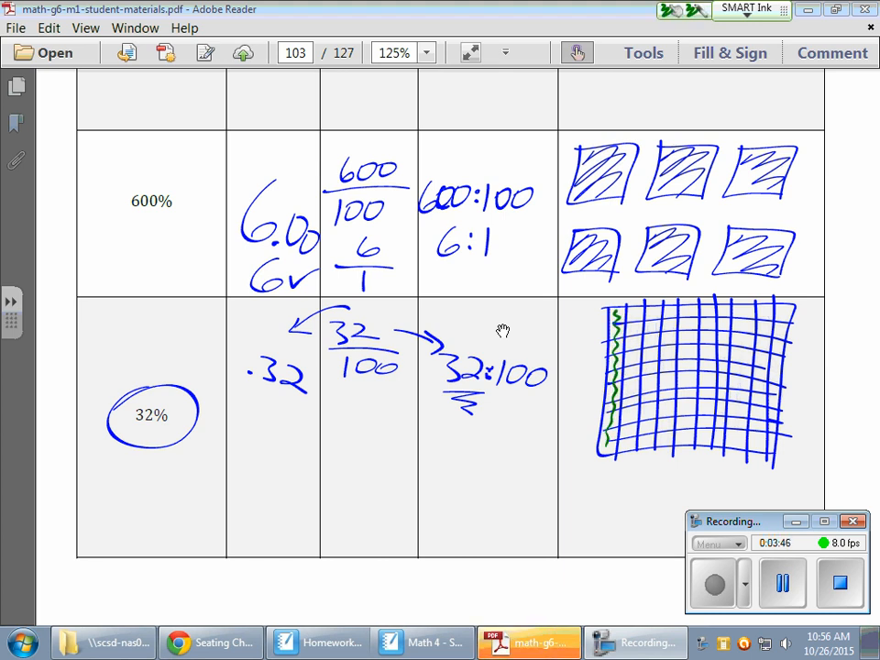